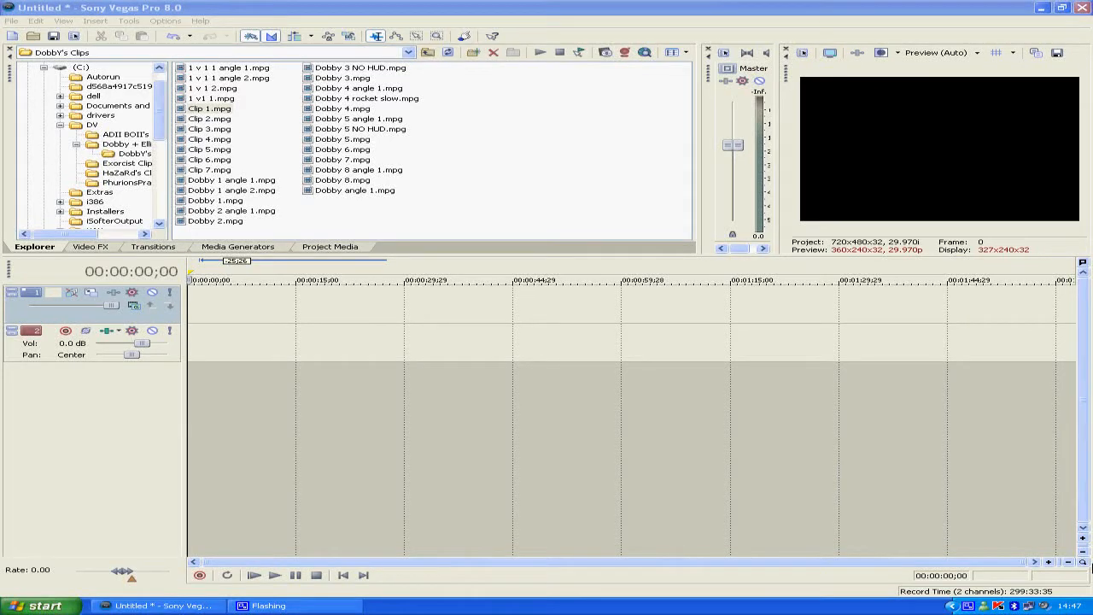
mouse_move(835, 437)
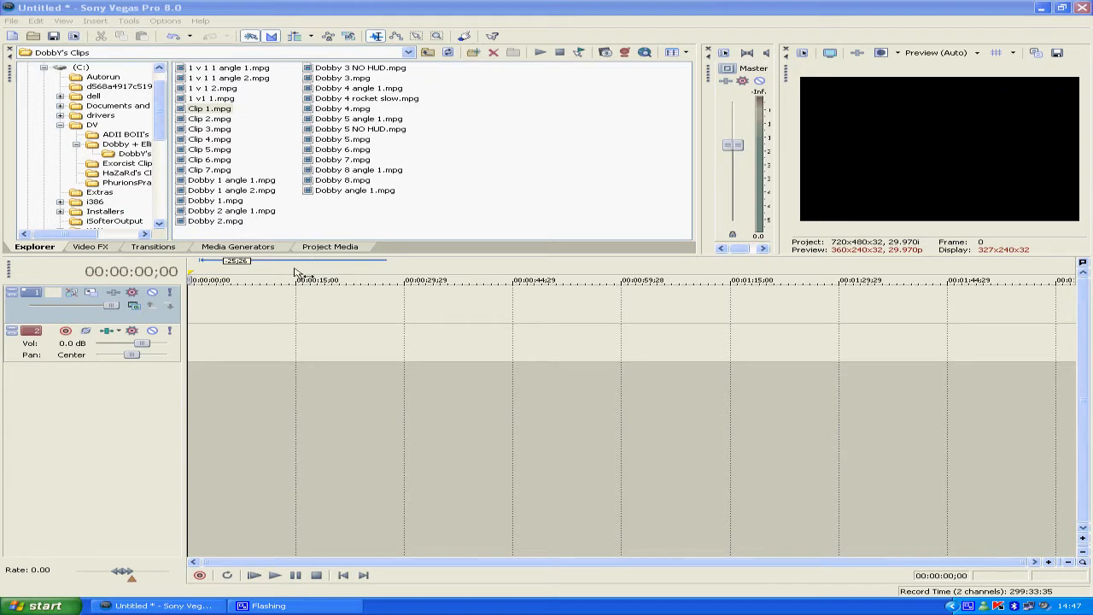
mouse_move(264, 277)
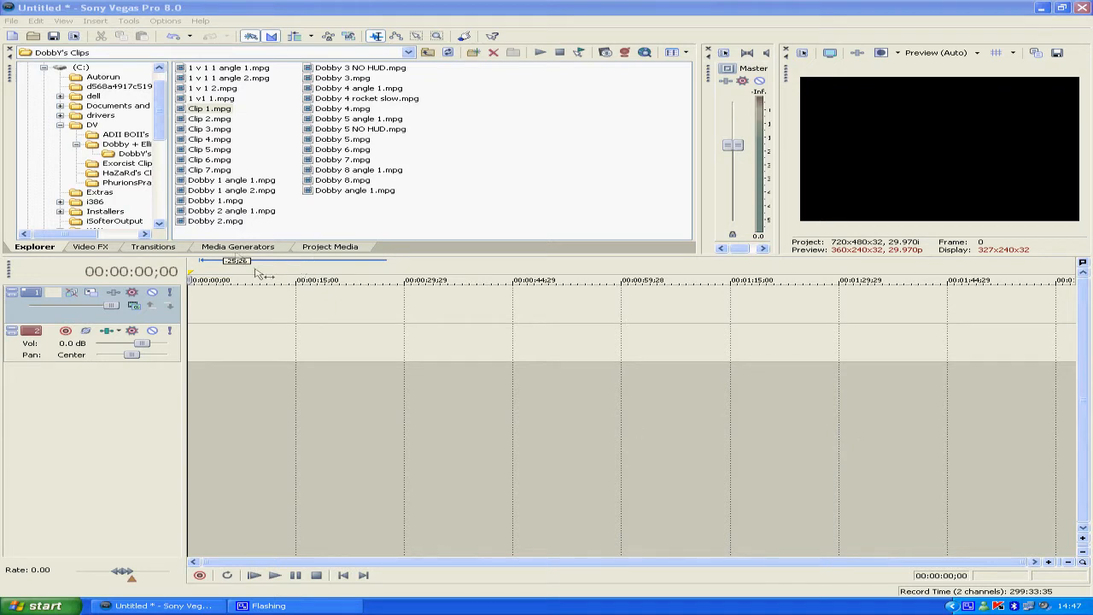
mouse_move(287, 311)
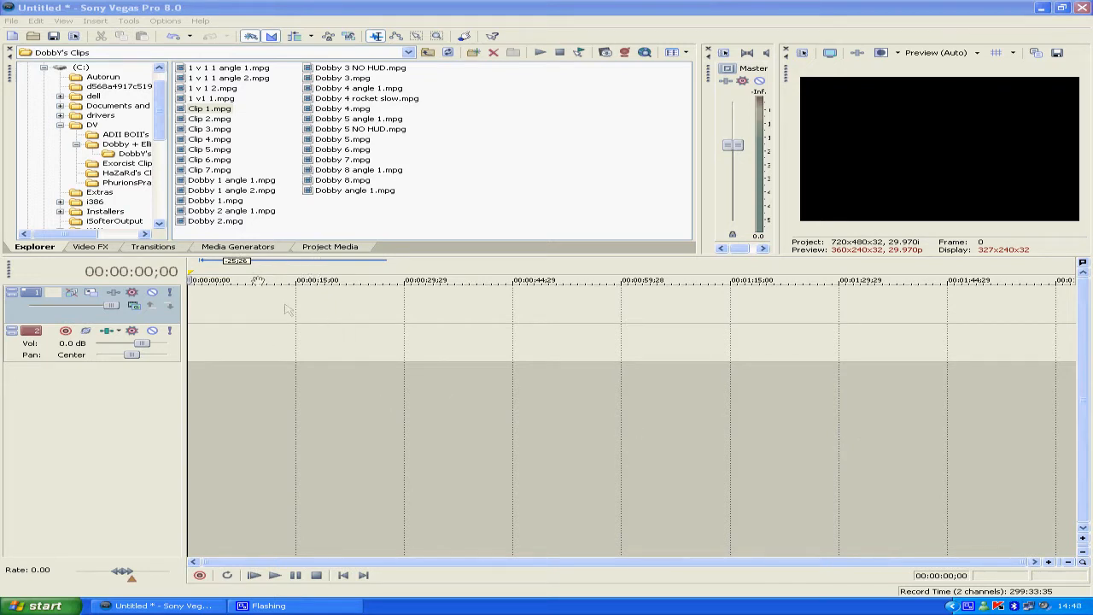
mouse_move(349, 319)
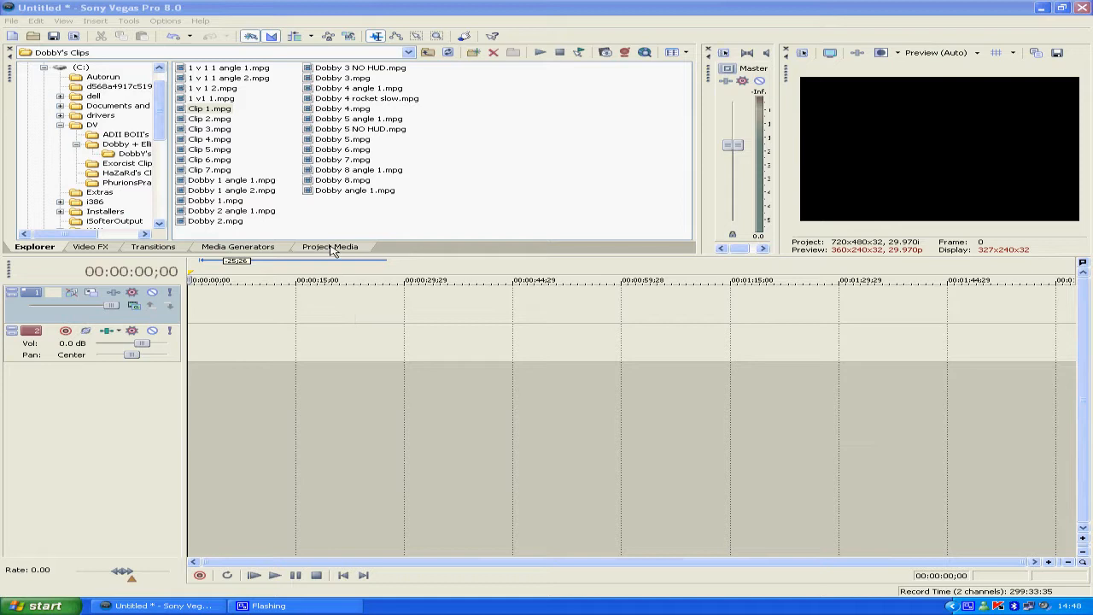
- Place Clip 1.mpg from Project Media onto the video track at the timeline start
left_click(329, 246)
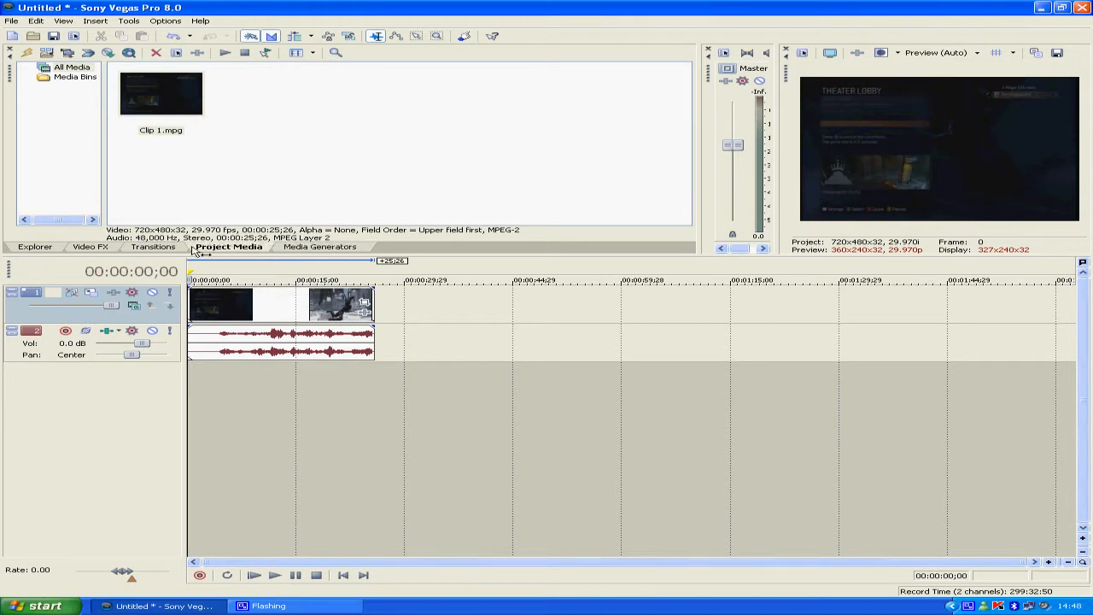
left_click(332, 246)
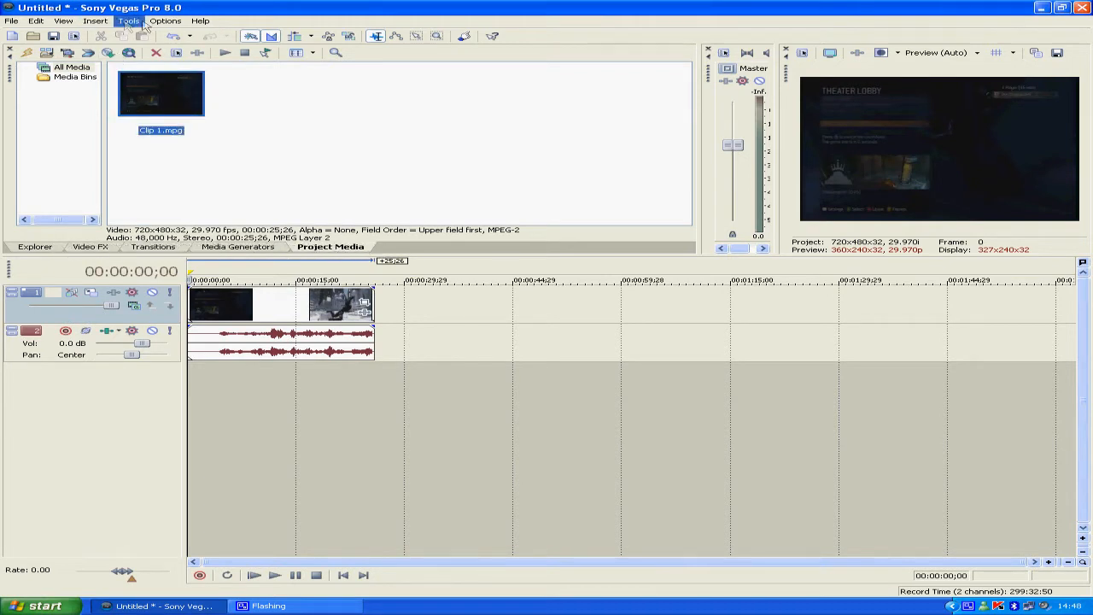
left_click(63, 21)
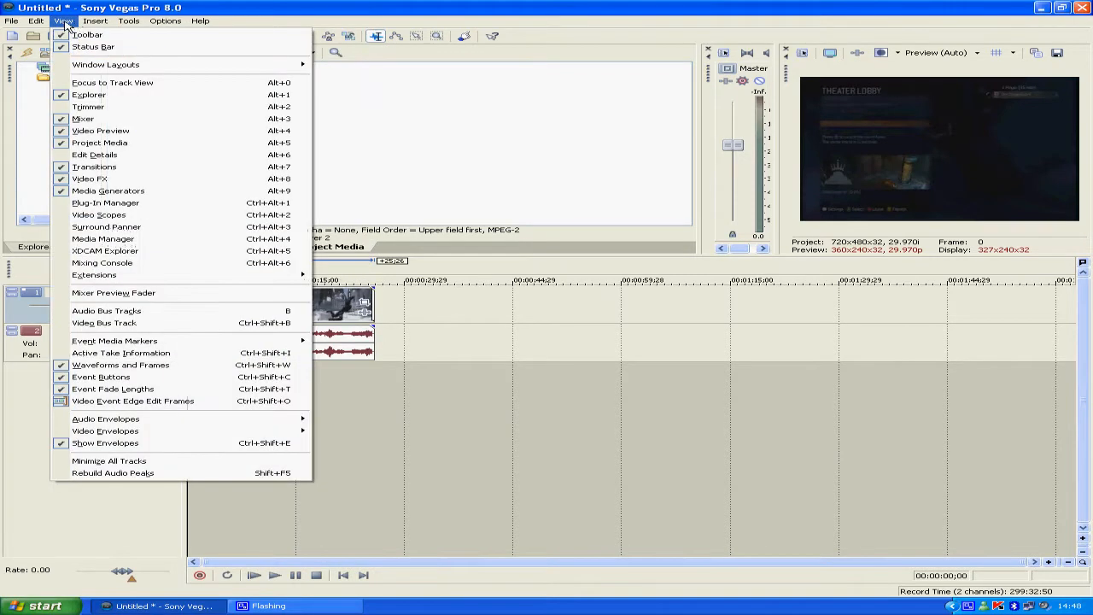
mouse_move(106, 65)
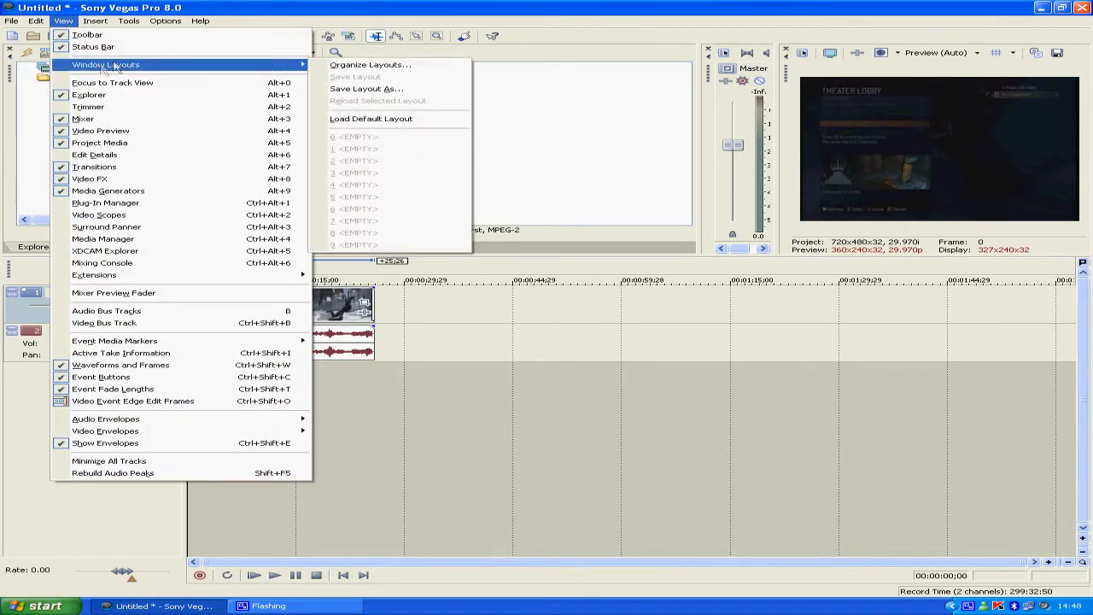
mouse_move(369, 65)
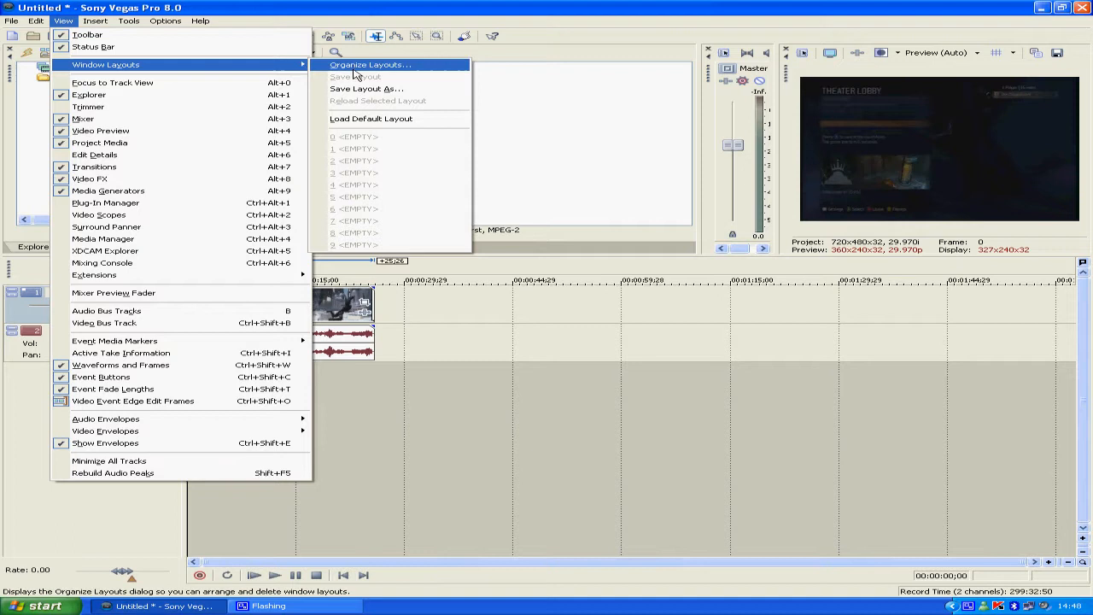
mouse_move(377, 101)
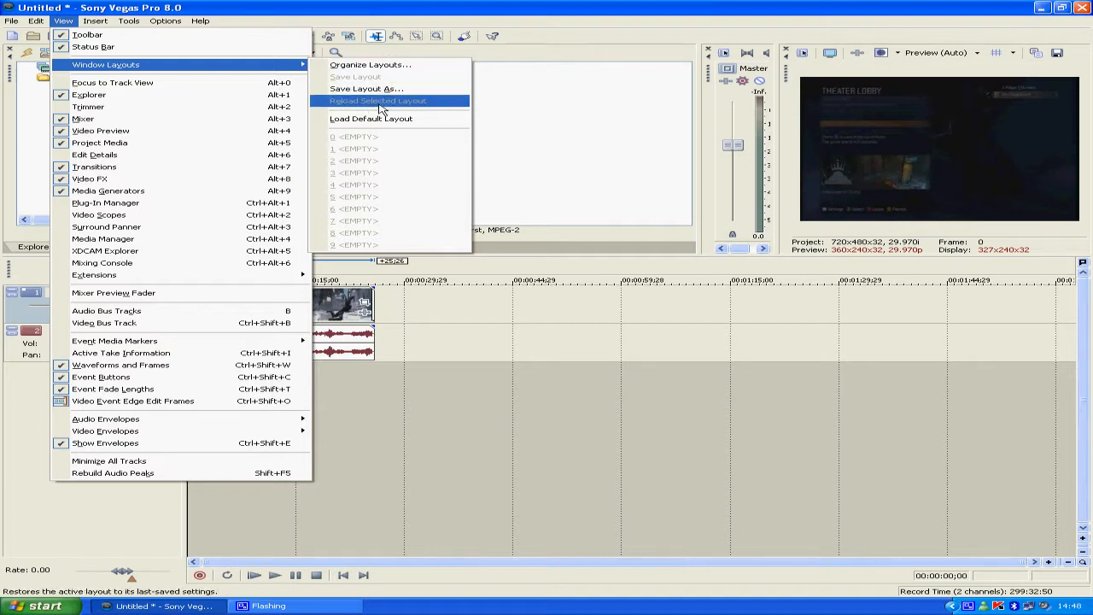
mouse_move(369, 65)
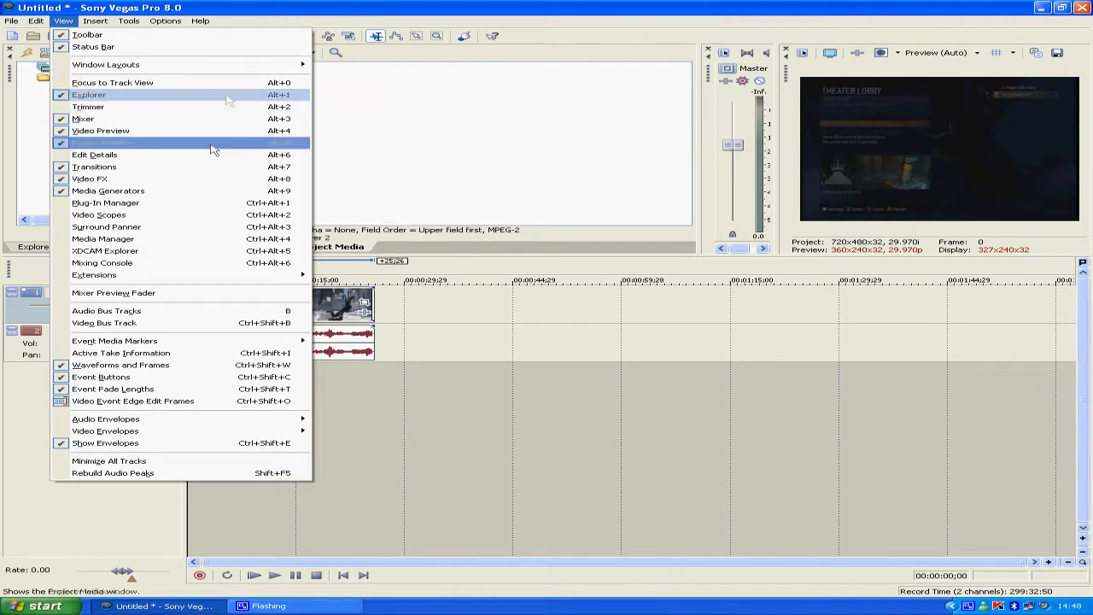
mouse_move(170, 118)
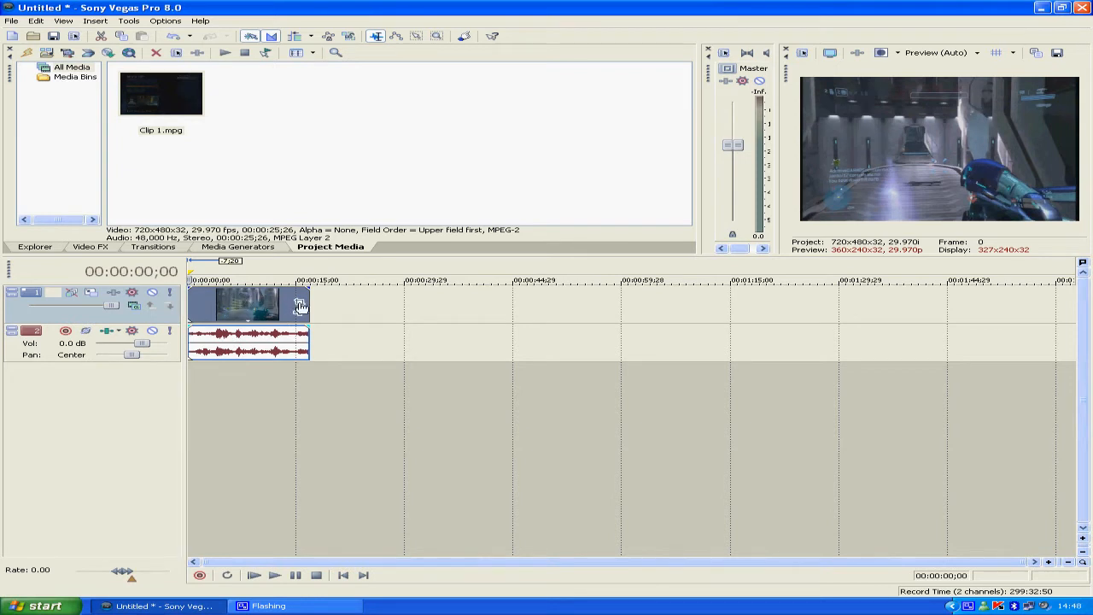
mouse_move(300, 306)
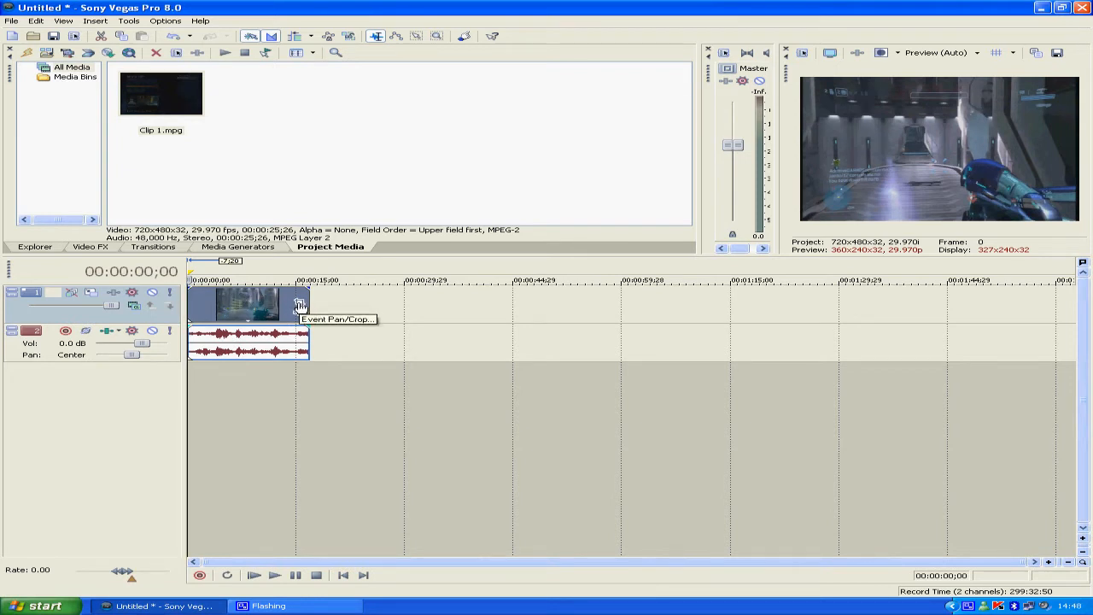
- Choose Video Event Pan/Crop from the Clip 1 event's right-click menu
right_click(299, 305)
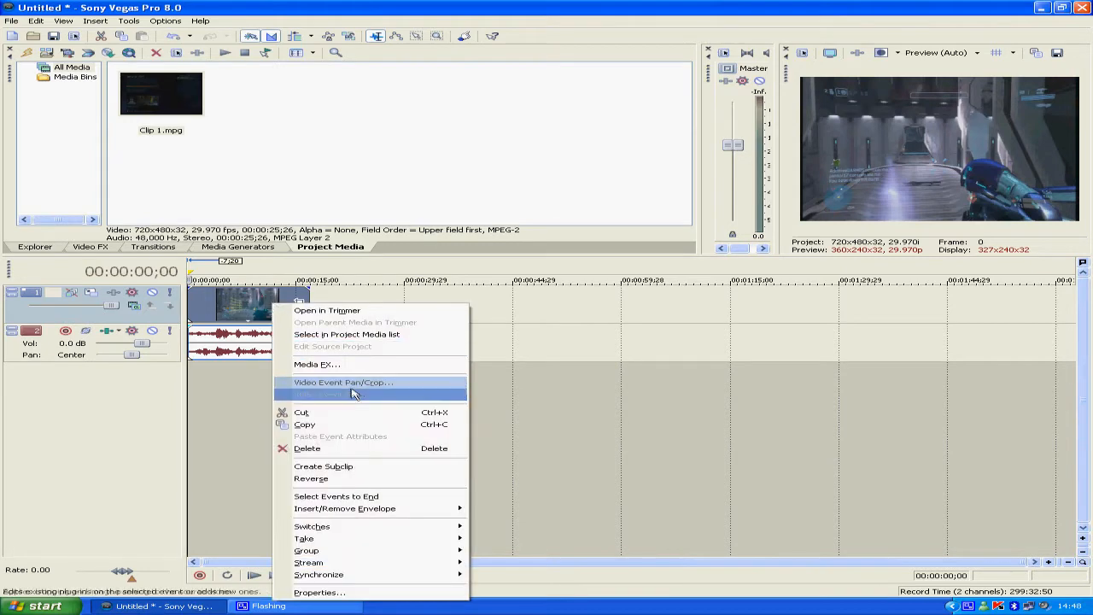
left_click(345, 382)
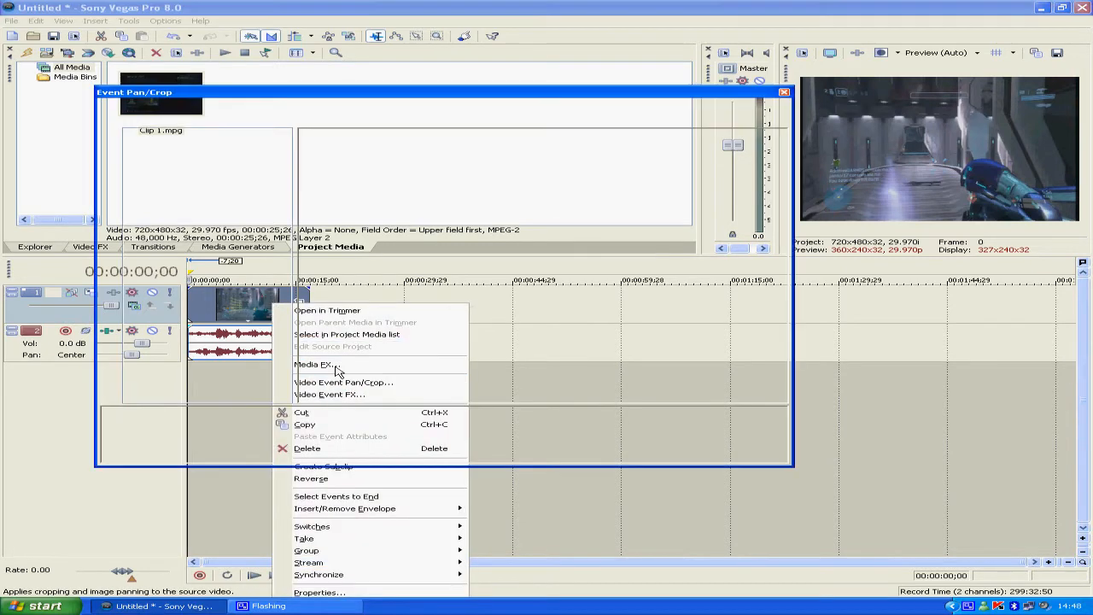
- Shrink Clip 1's crop rectangle to about 80 × 213.3 at frame 29, zooming tightly in
left_click(344, 383)
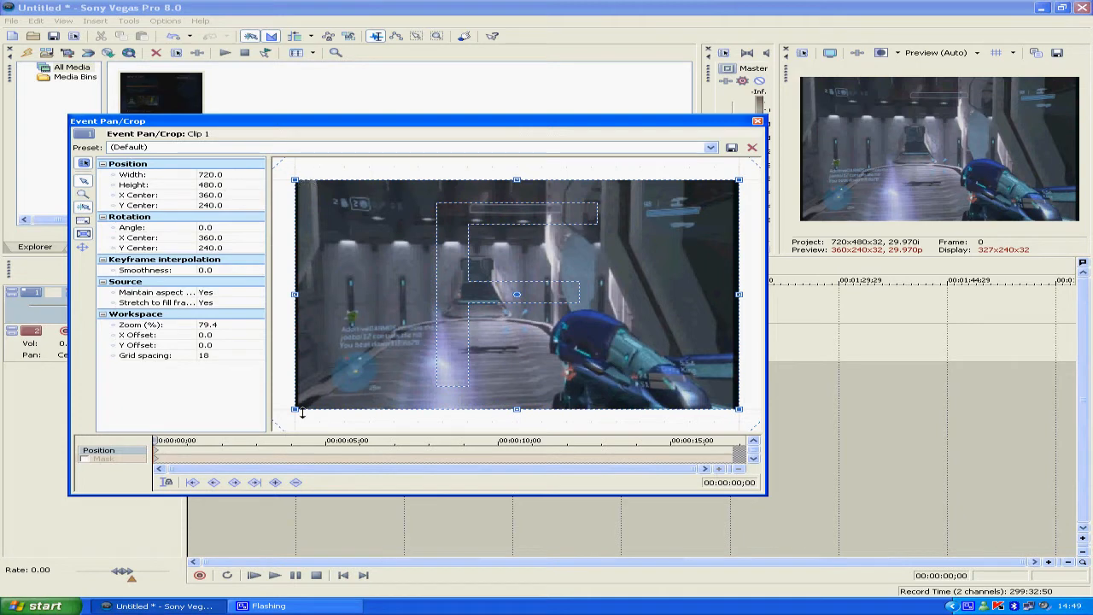
mouse_move(581, 354)
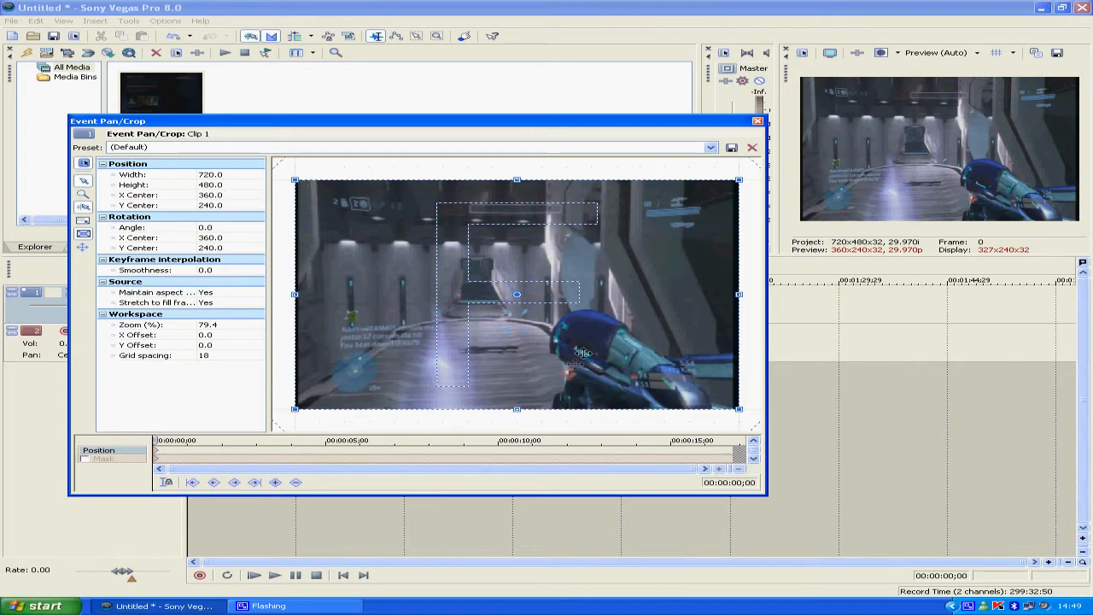
mouse_move(568, 282)
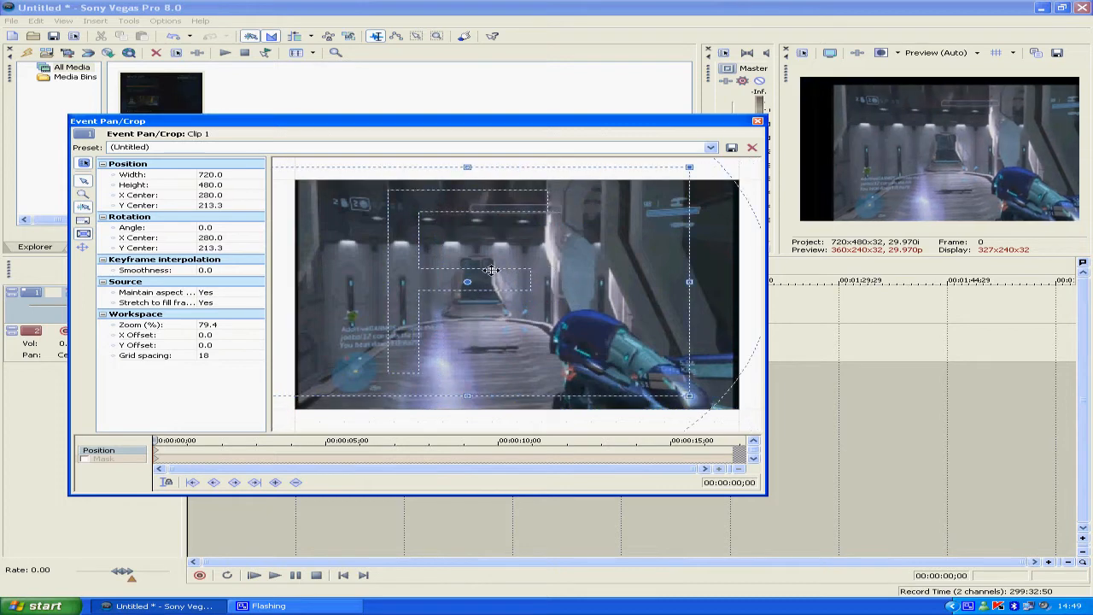
left_click_drag(492, 272, 472, 284)
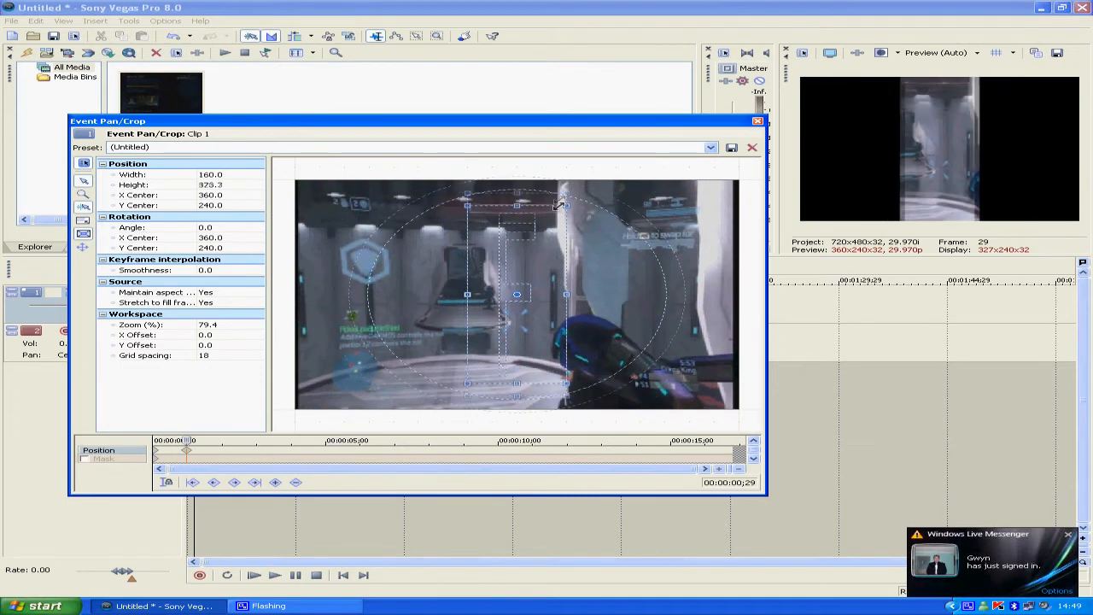
left_click_drag(561, 205, 612, 267)
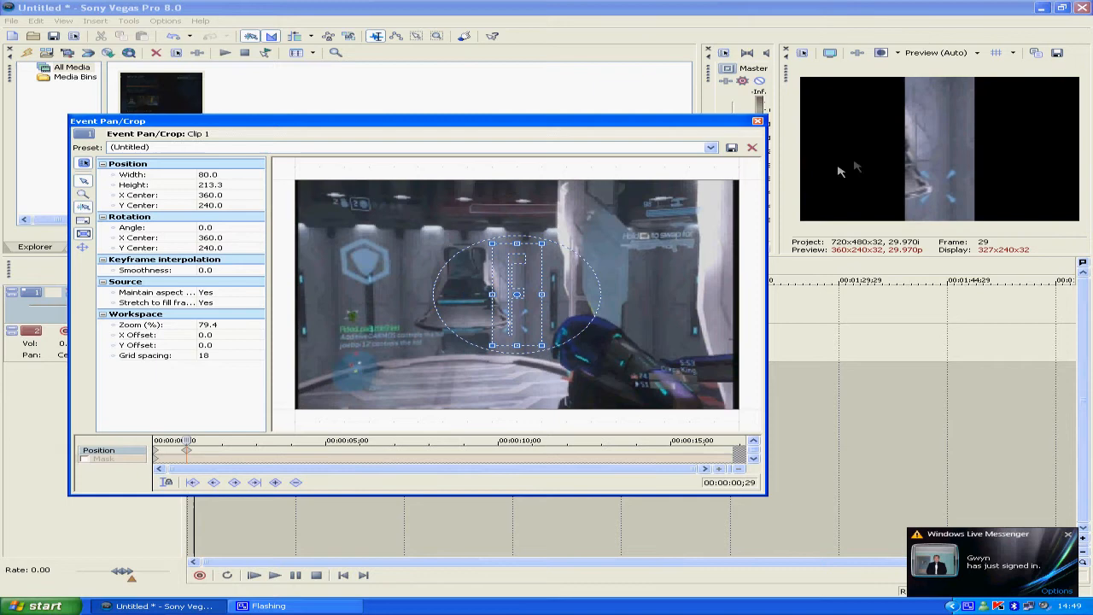
mouse_move(528, 277)
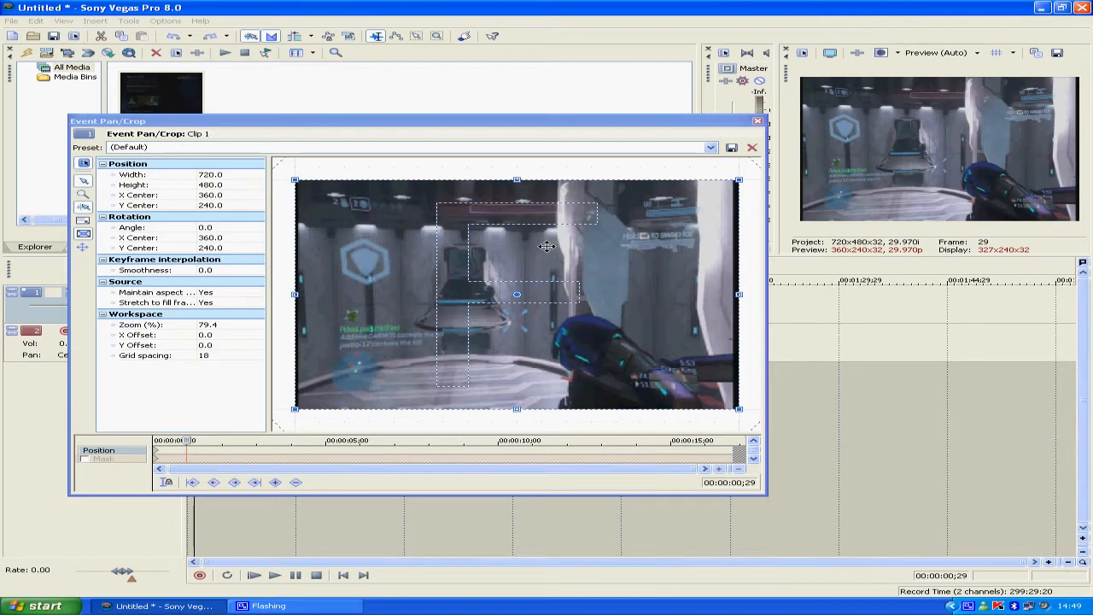
- Try several crop sizes, then restore the default 720×480 framing at 00:00:00;00
left_click_drag(738, 179, 733, 184)
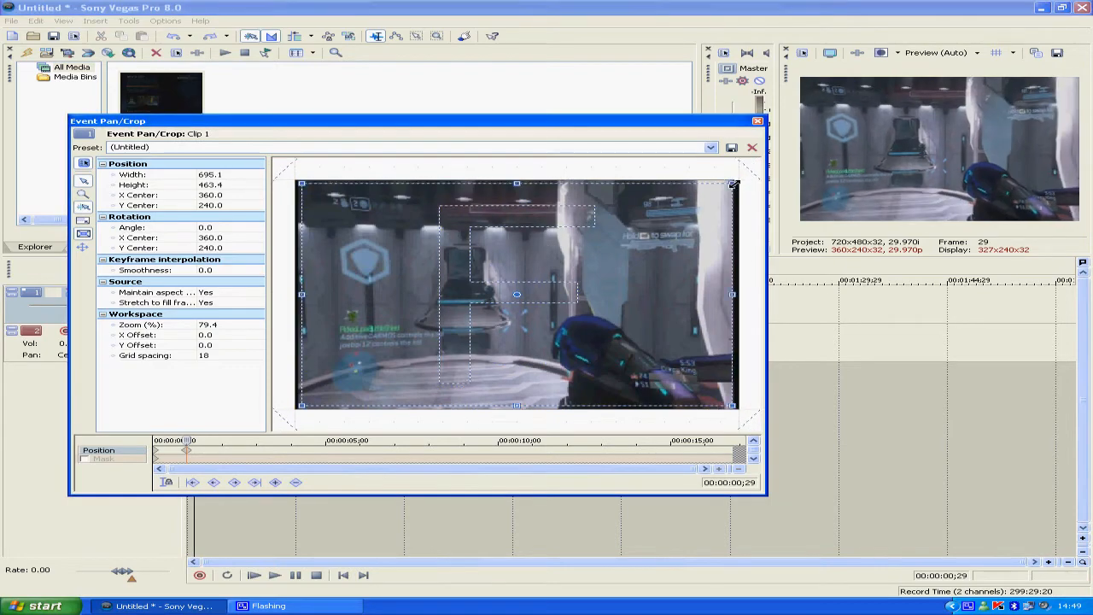
left_click_drag(733, 185, 699, 199)
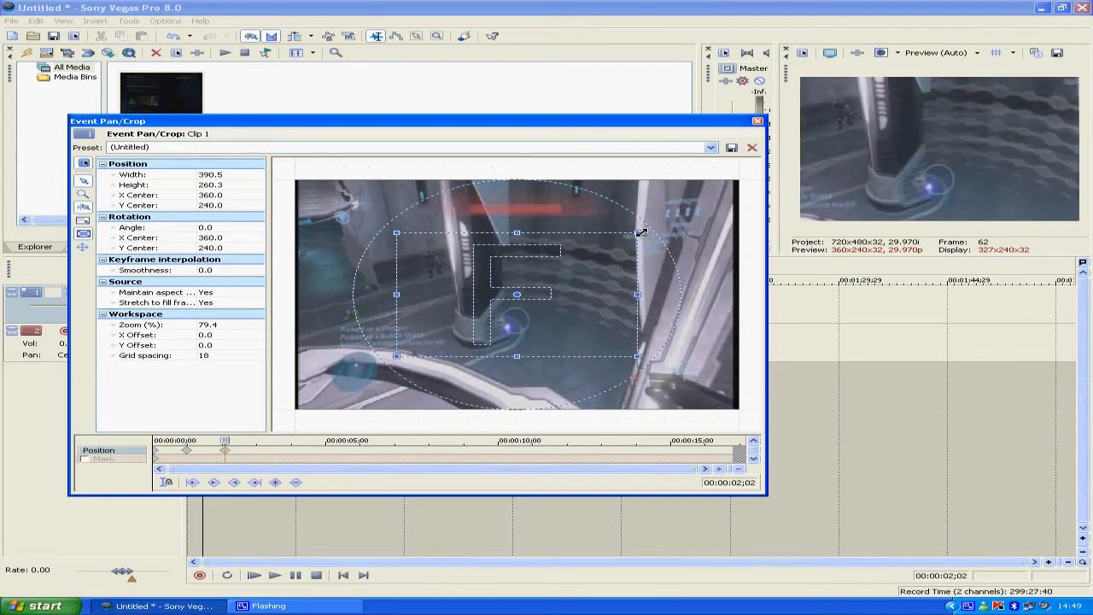
left_click_drag(640, 233, 735, 184)
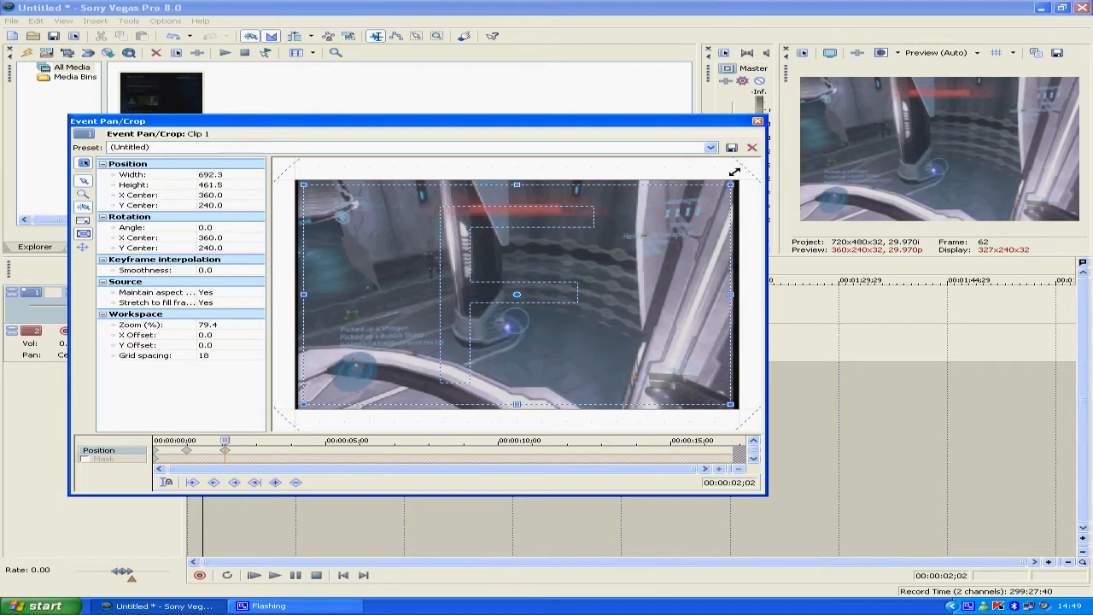
left_click_drag(731, 185, 742, 181)
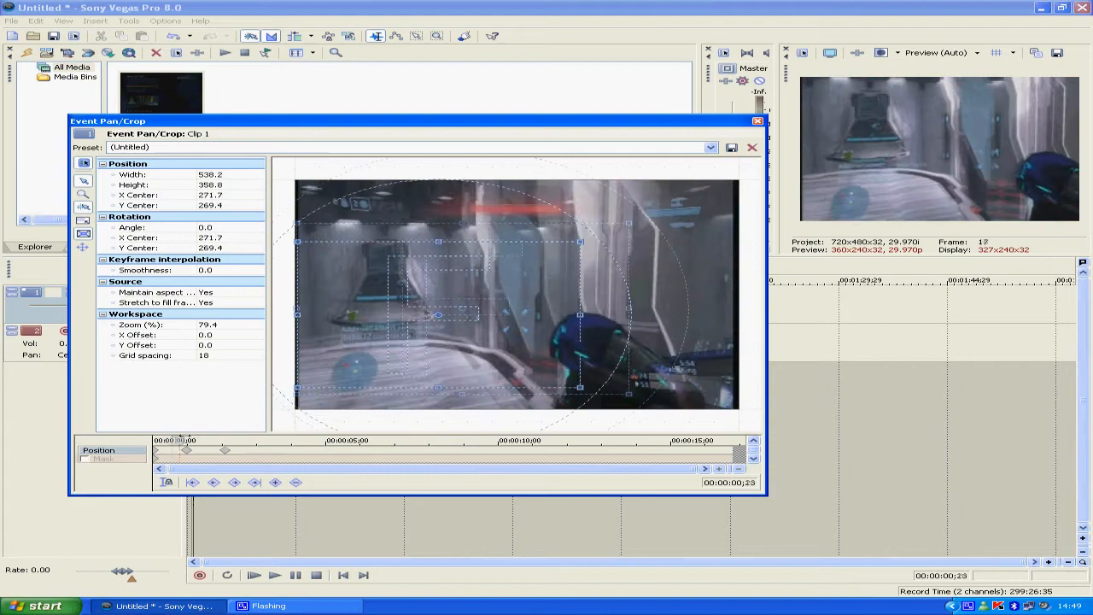
left_click_drag(184, 451, 190, 451)
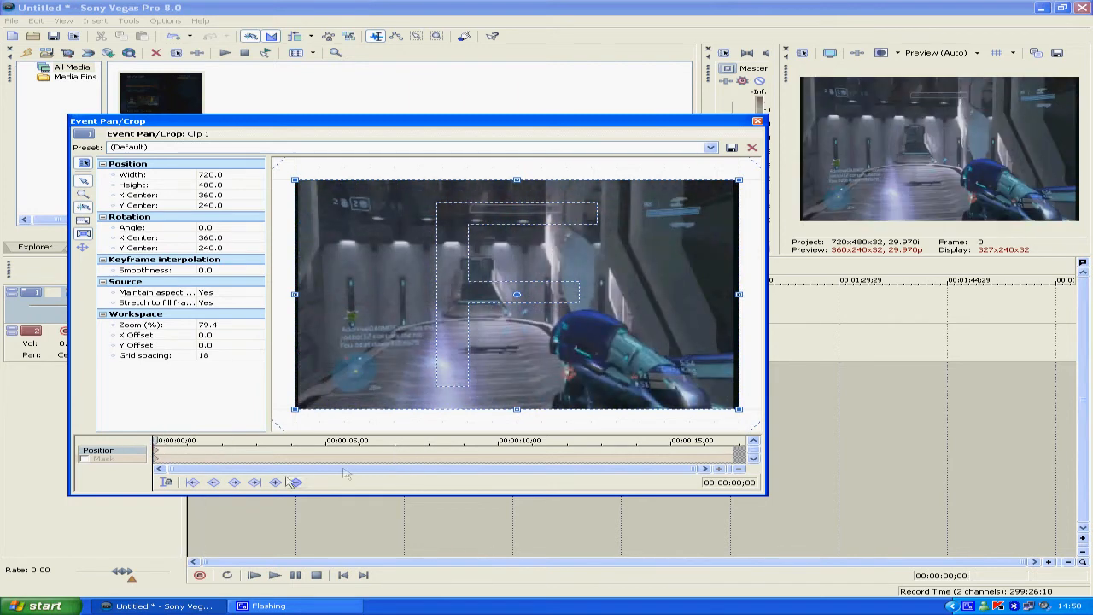
- Spread the keyframe timeline and nudge the crop inward slightly, toward 660×440 at frame 3
left_click(721, 468)
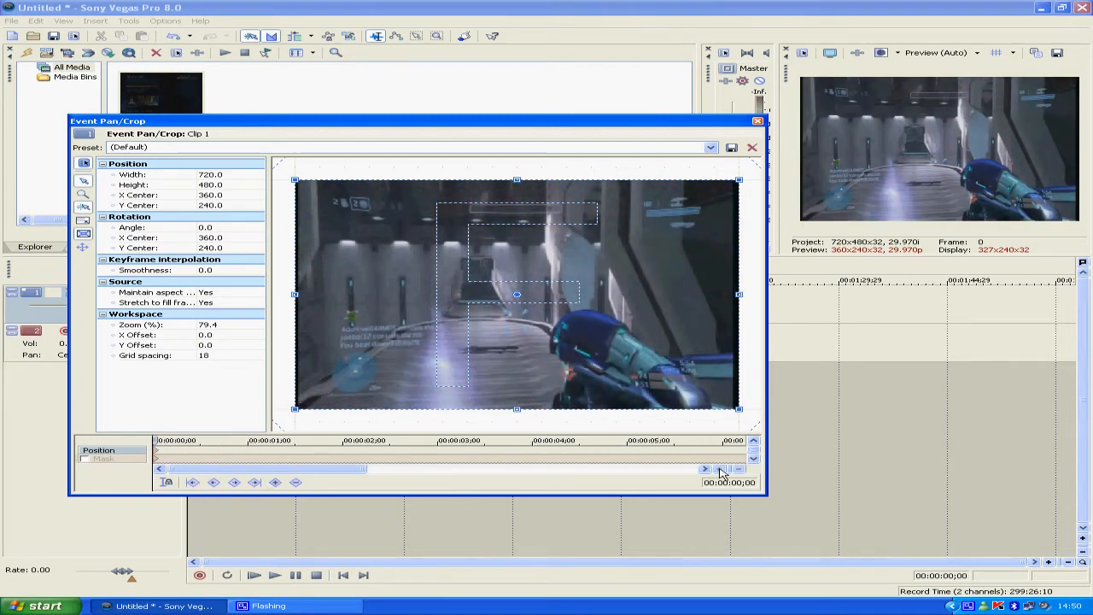
mouse_move(538, 247)
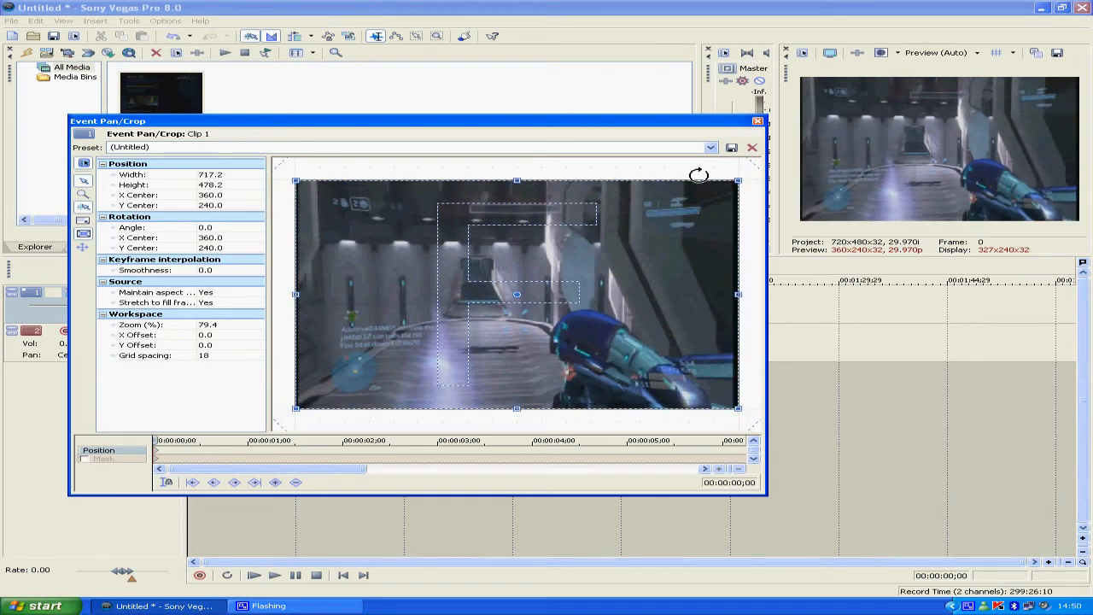
left_click_drag(699, 174, 717, 168)
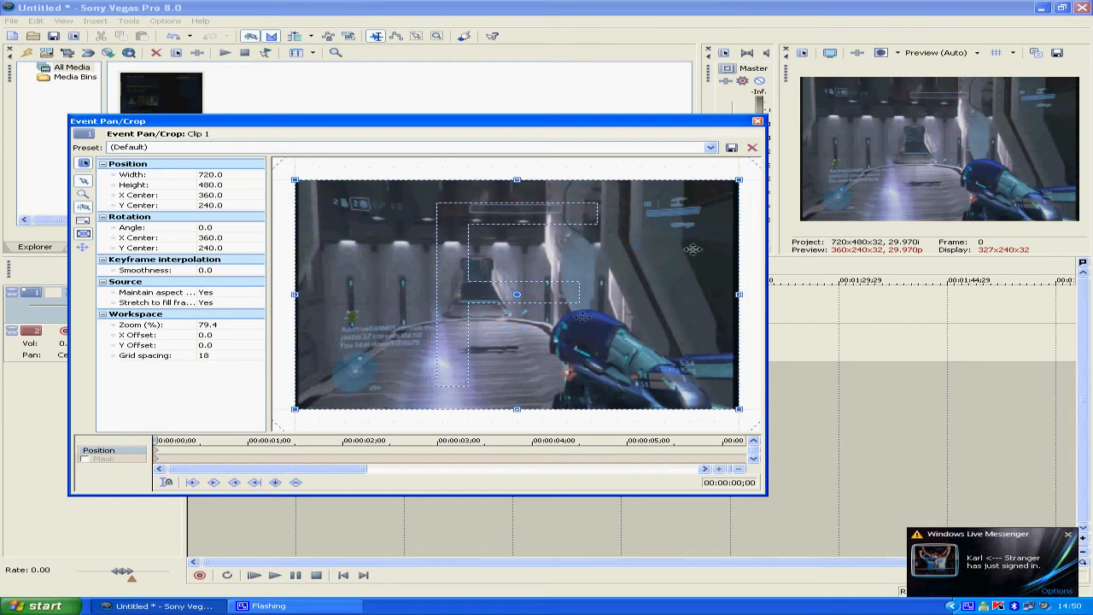
mouse_move(766, 195)
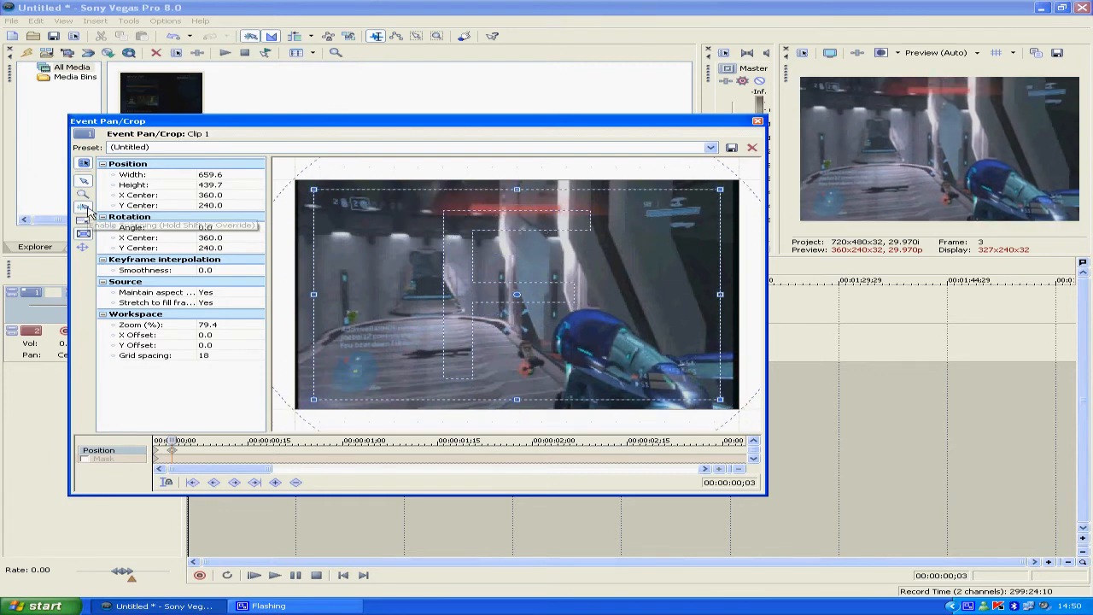
mouse_move(82, 209)
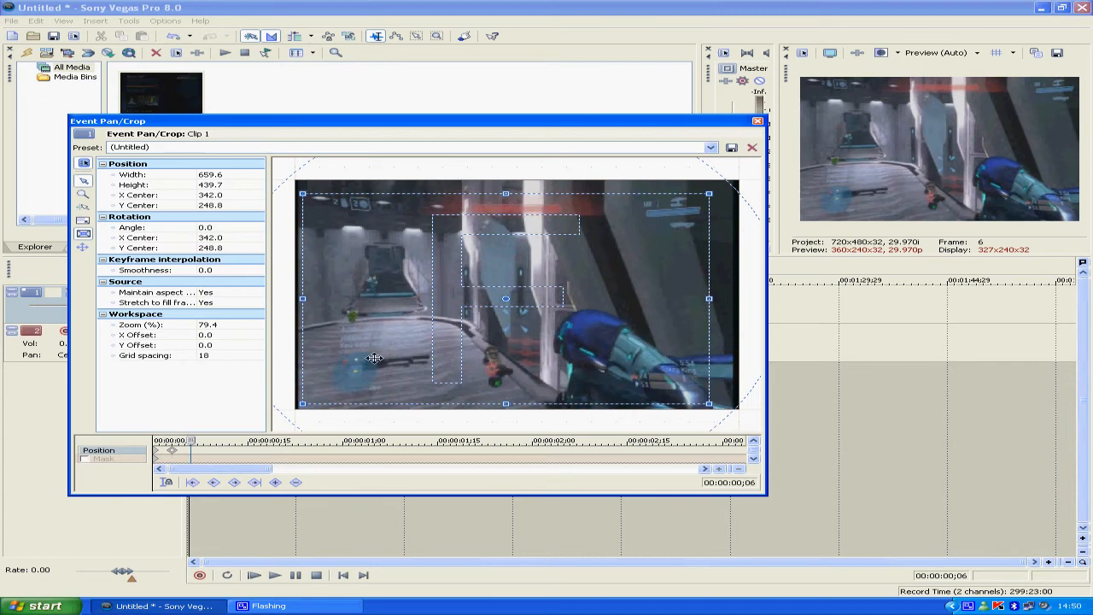
- Shift the crop centre to about 342, 248.8 at frame 6 for the shake, recentring by frame 9
left_click_drag(506, 299, 505, 294)
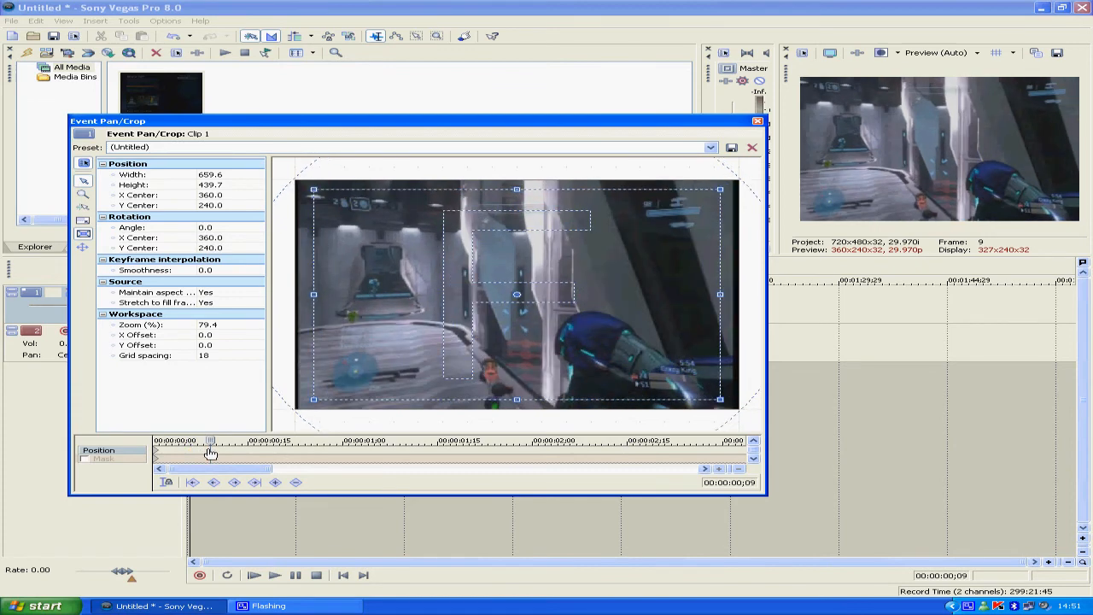
mouse_move(496, 180)
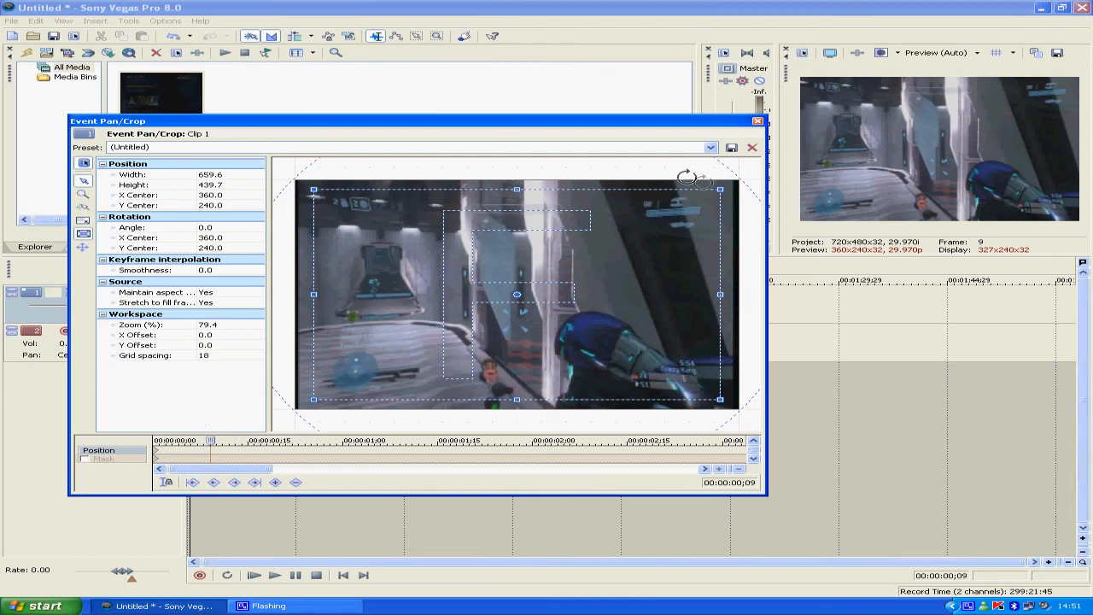
- Restore the crop to the full 720×480 frame and close the Event Pan/Crop window
right_click(611, 253)
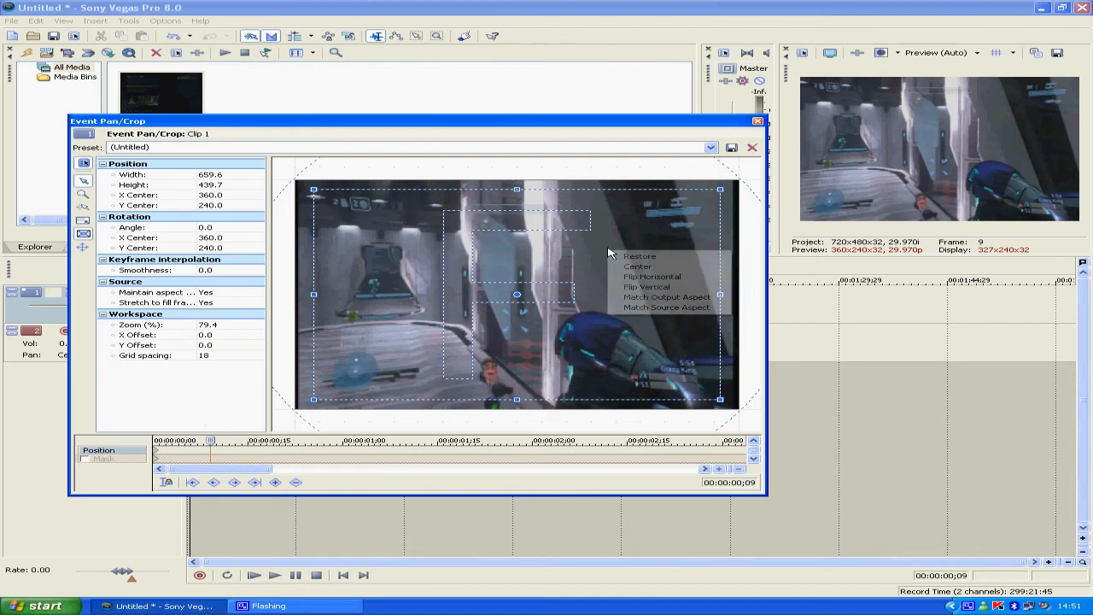
mouse_move(639, 256)
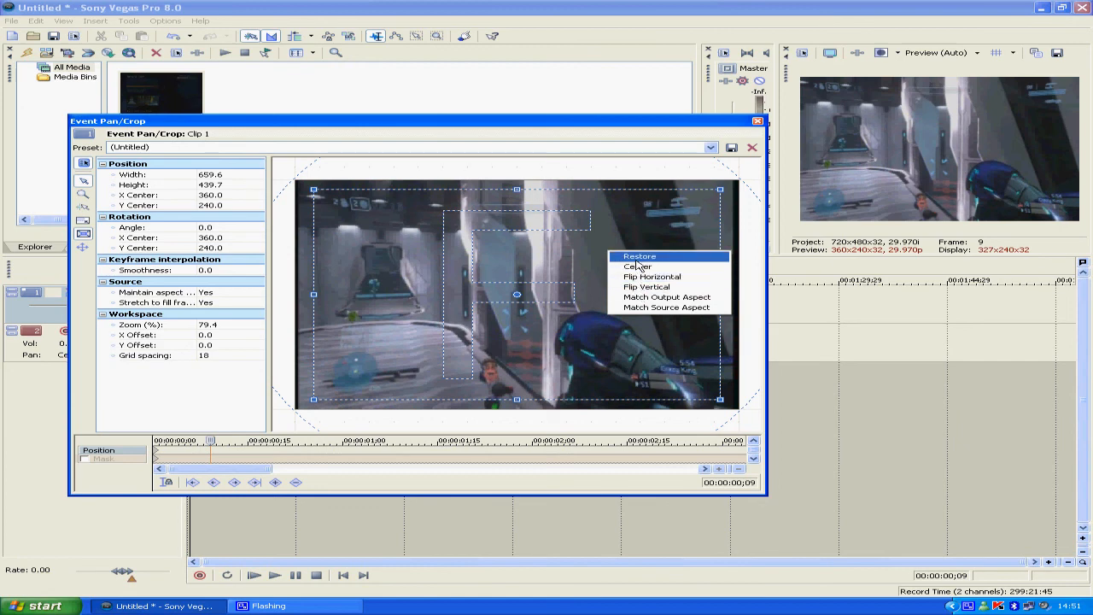
left_click(639, 256)
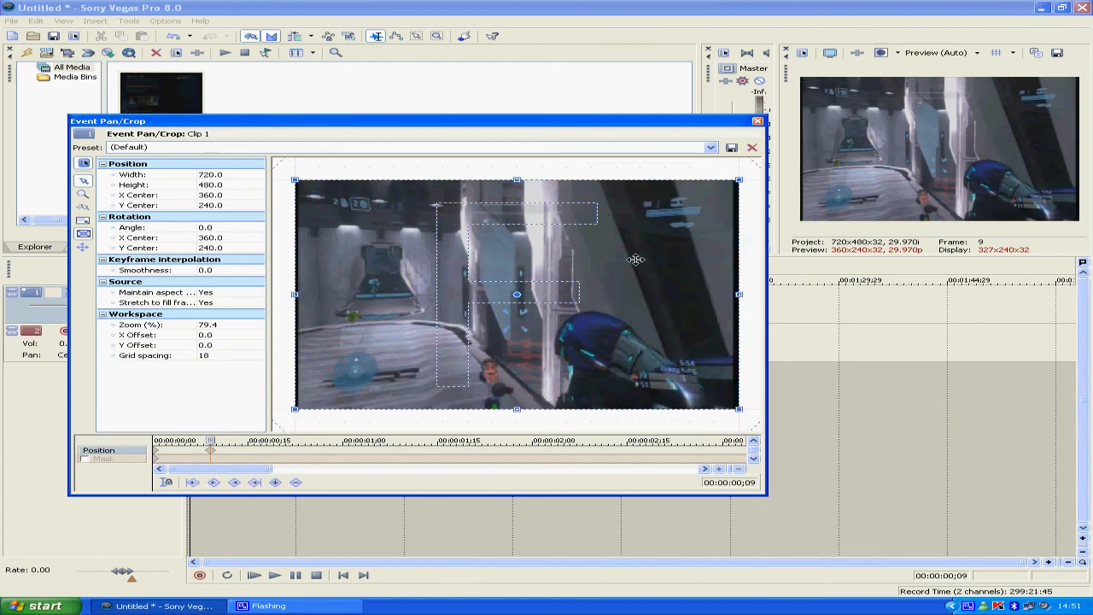
left_click(756, 119)
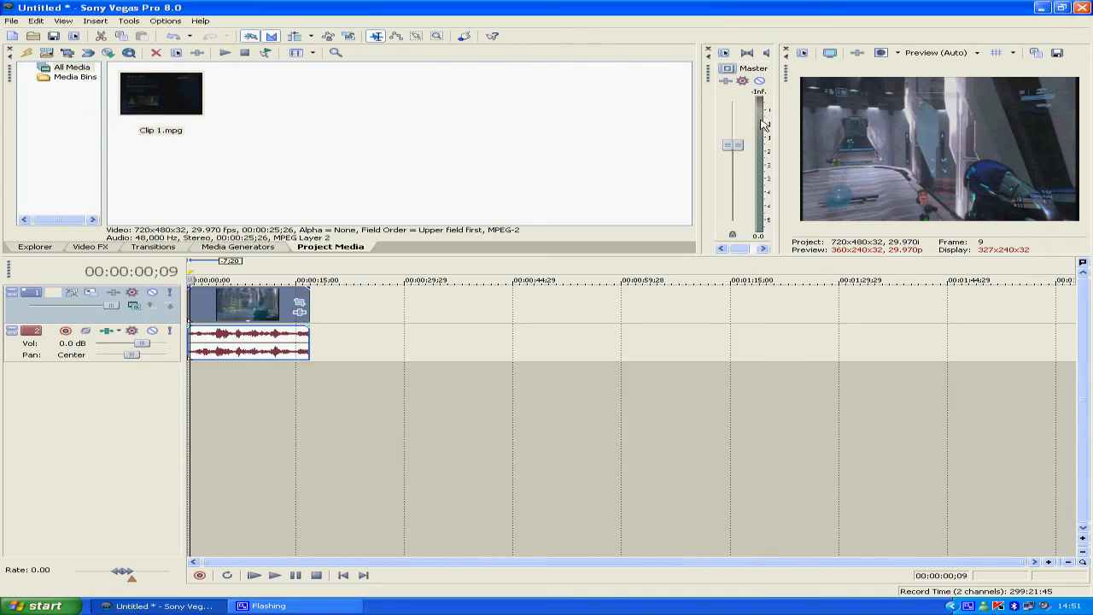